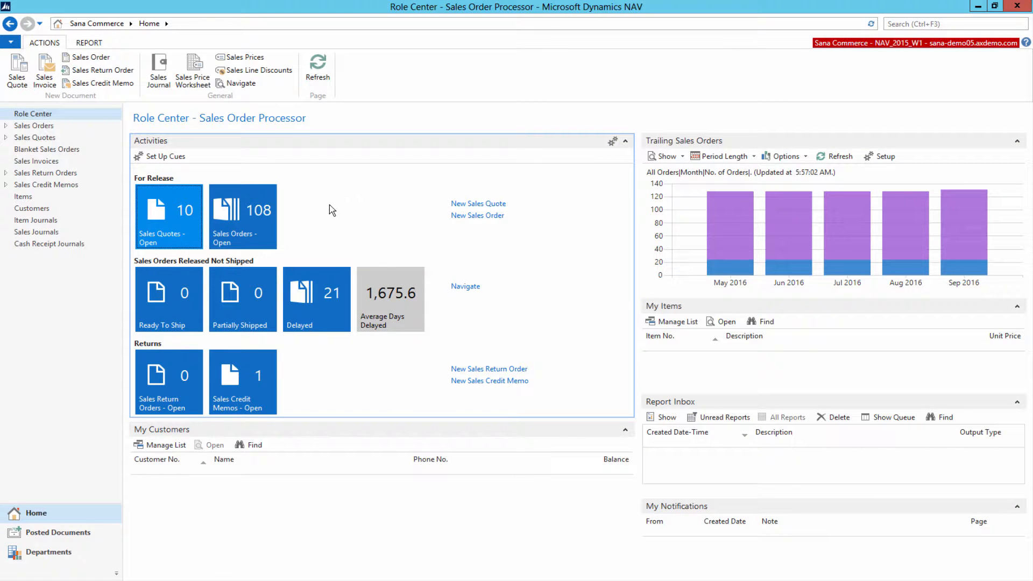
- Go to the Items list under Sales & Marketing, Inventory & Pricing and scroll through the products
click(49, 551)
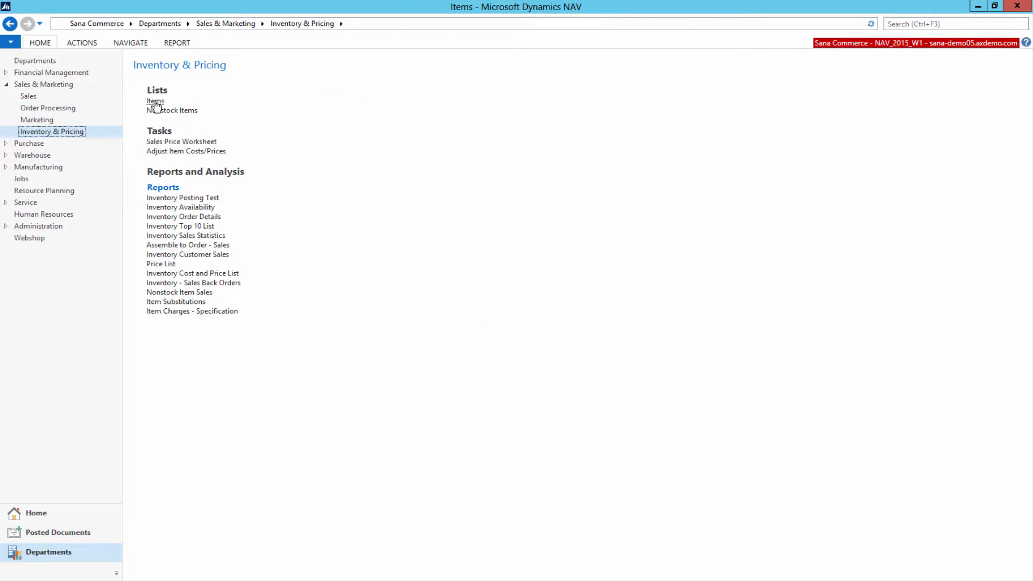
click(154, 101)
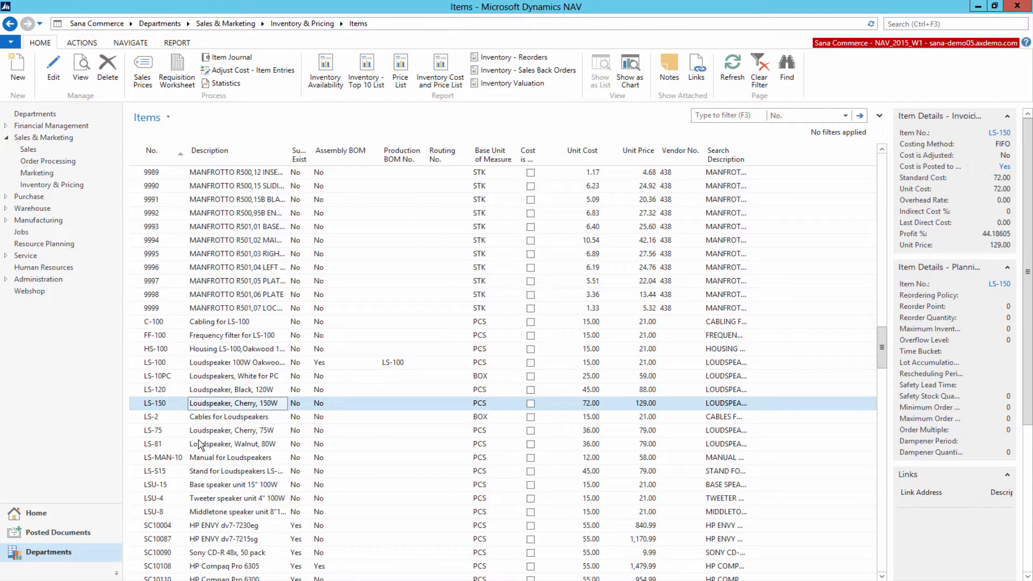
scroll(down, 3)
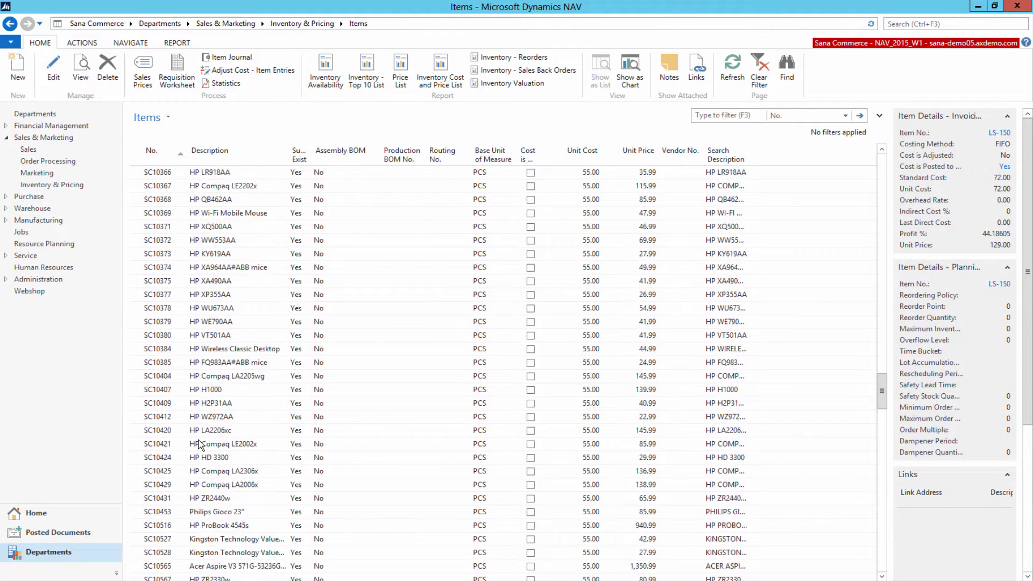
scroll(down, 3)
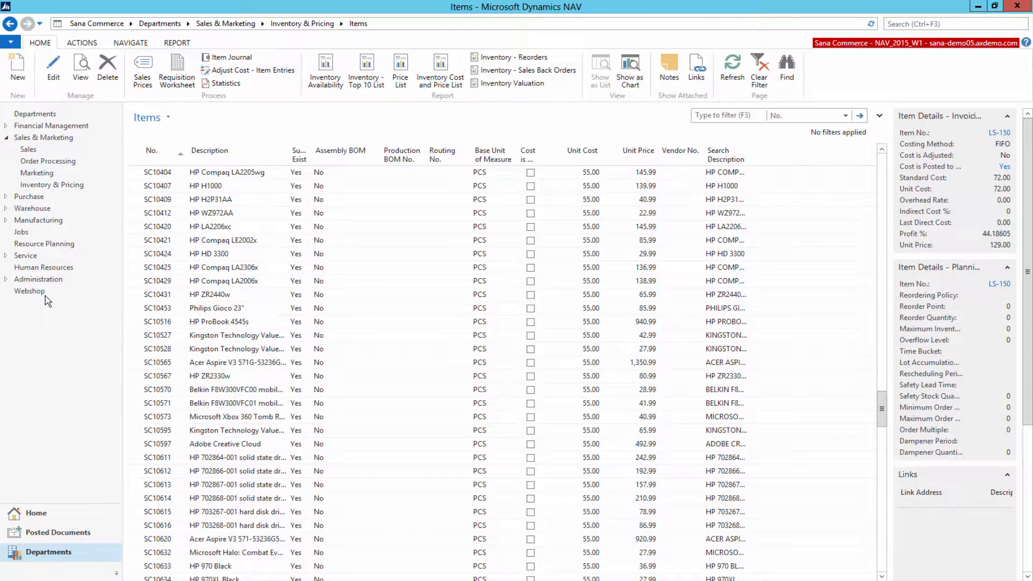
- Bring up the Webshop Catalog Overview from the Webshop department and browse its entries
click(29, 291)
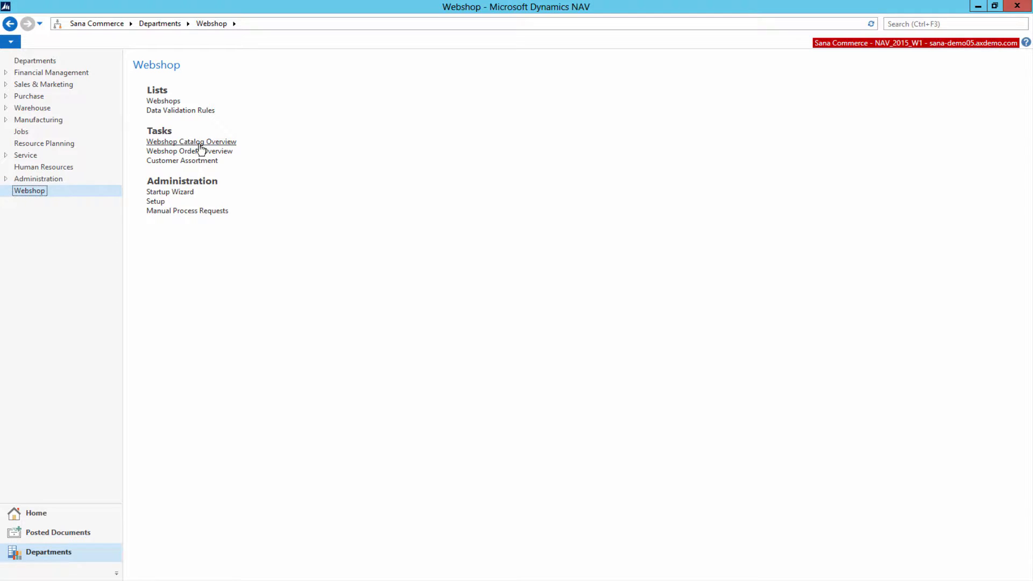
click(192, 142)
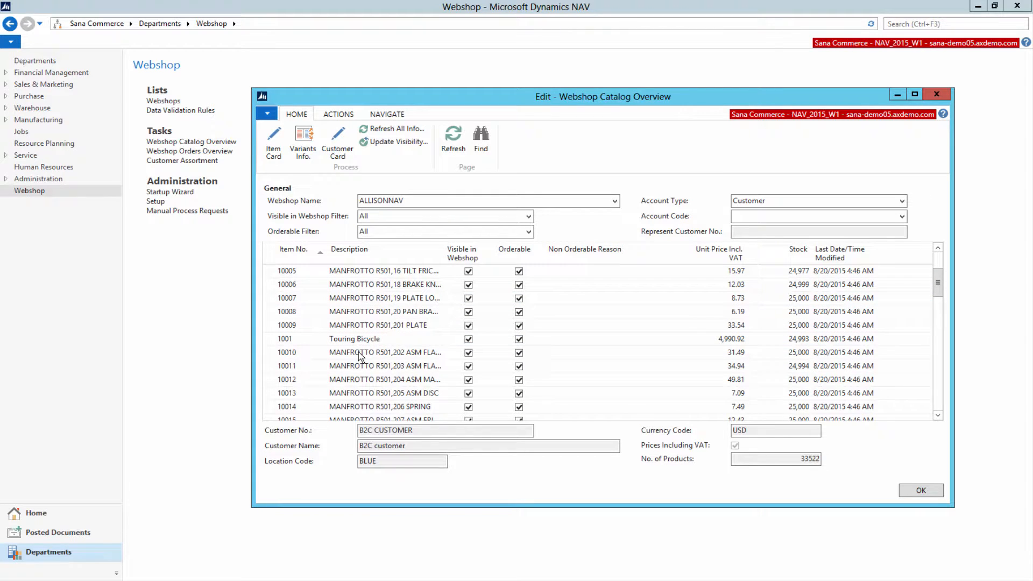
scroll(down, 3)
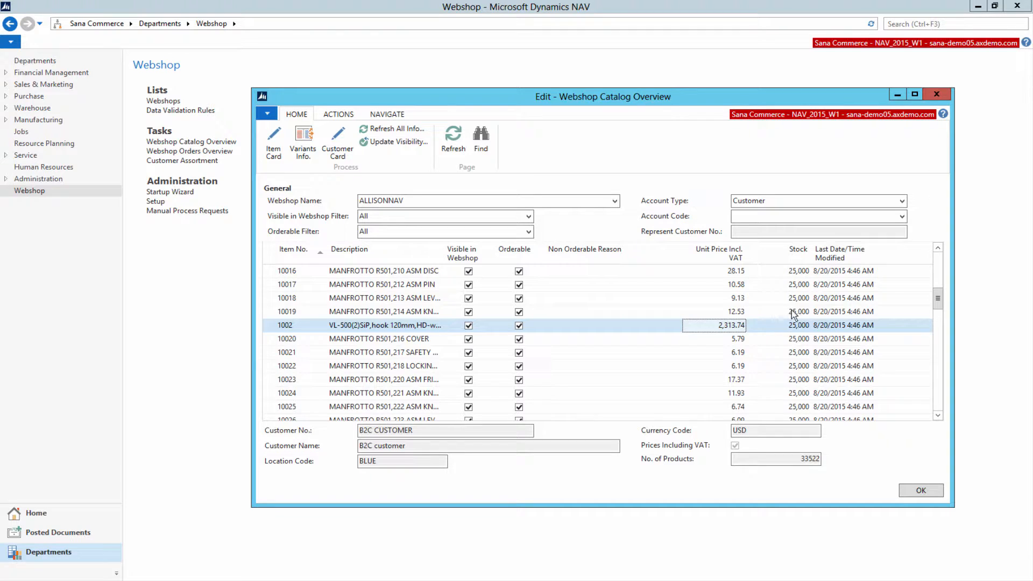
click(850, 312)
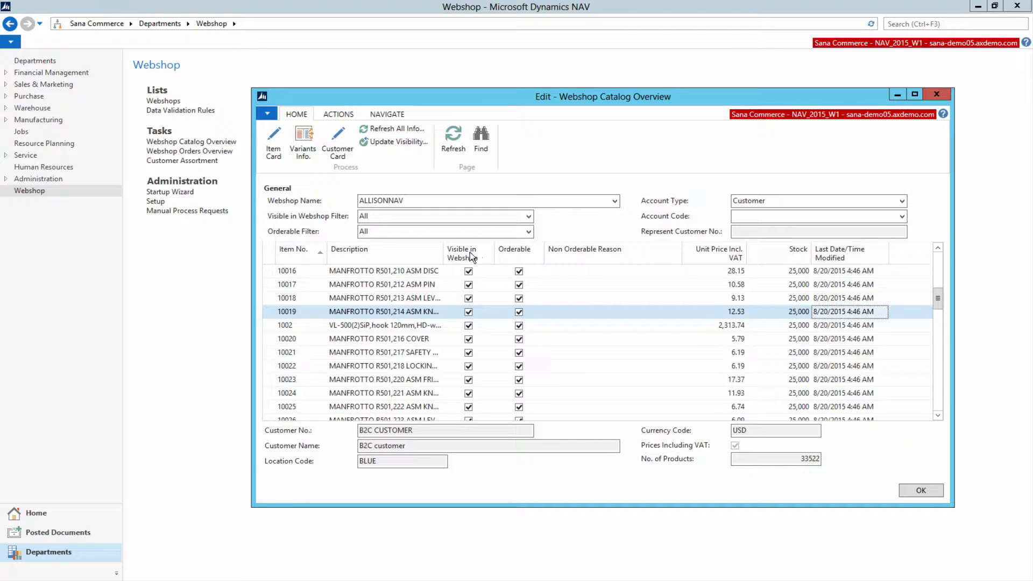
mouse_move(566, 256)
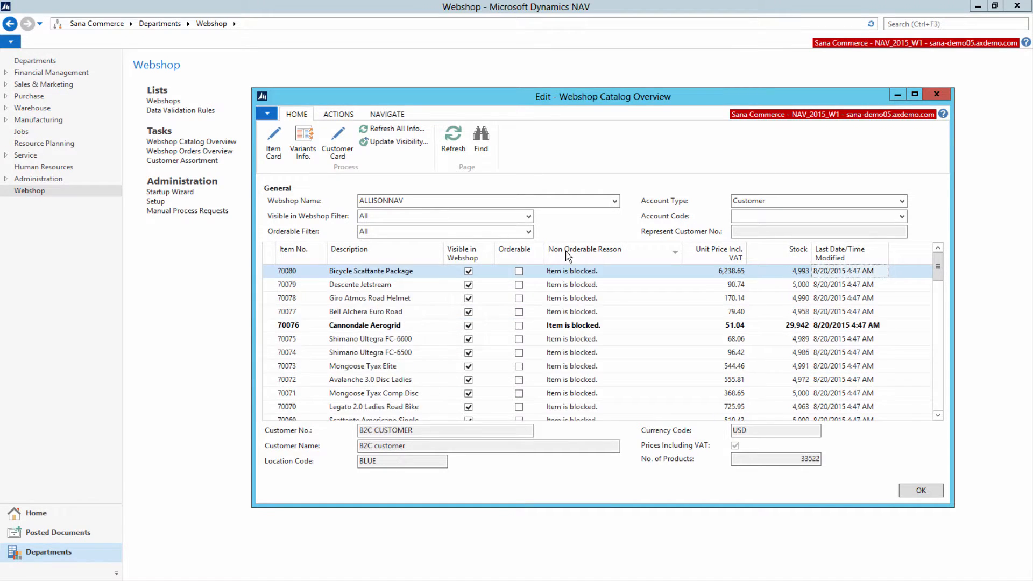
- Sort by Non Orderable Reason and select the blocked Cannondale Aerogrid product
click(571, 284)
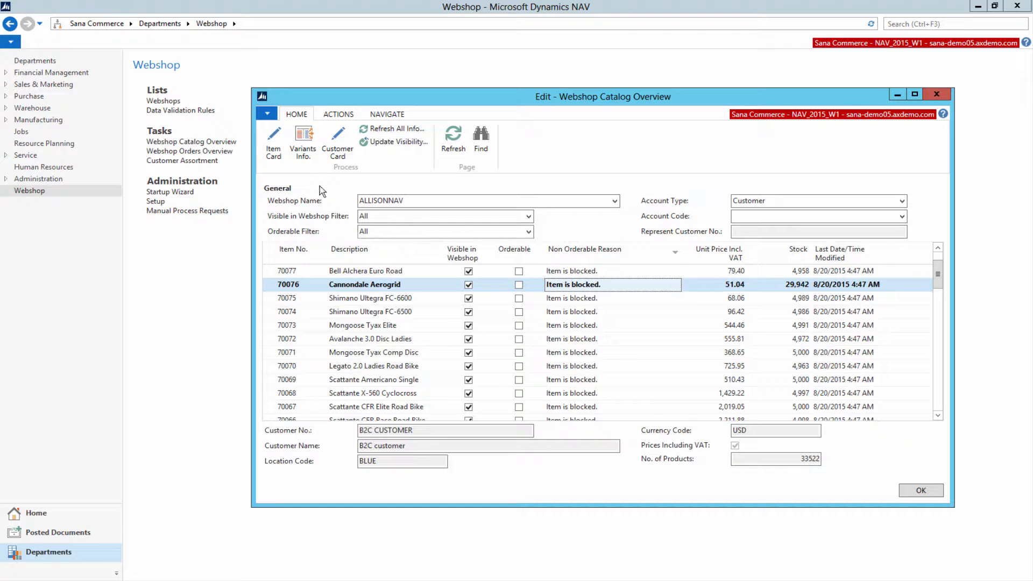
click(303, 138)
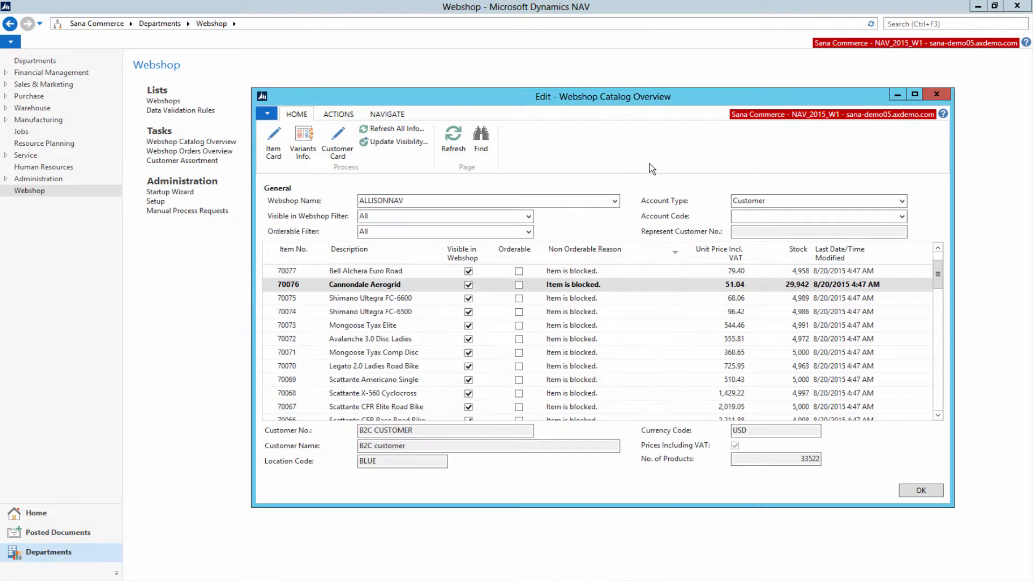
- Uncheck Blocked on the Cannondale Aerogrid item card, review the Sana Commerce section, and close it
click(381, 284)
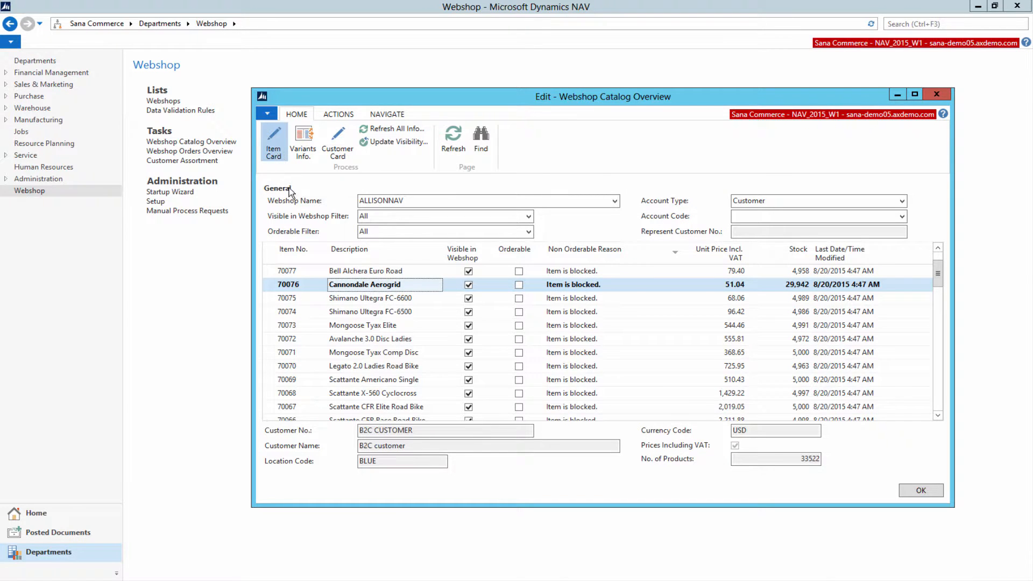
click(273, 141)
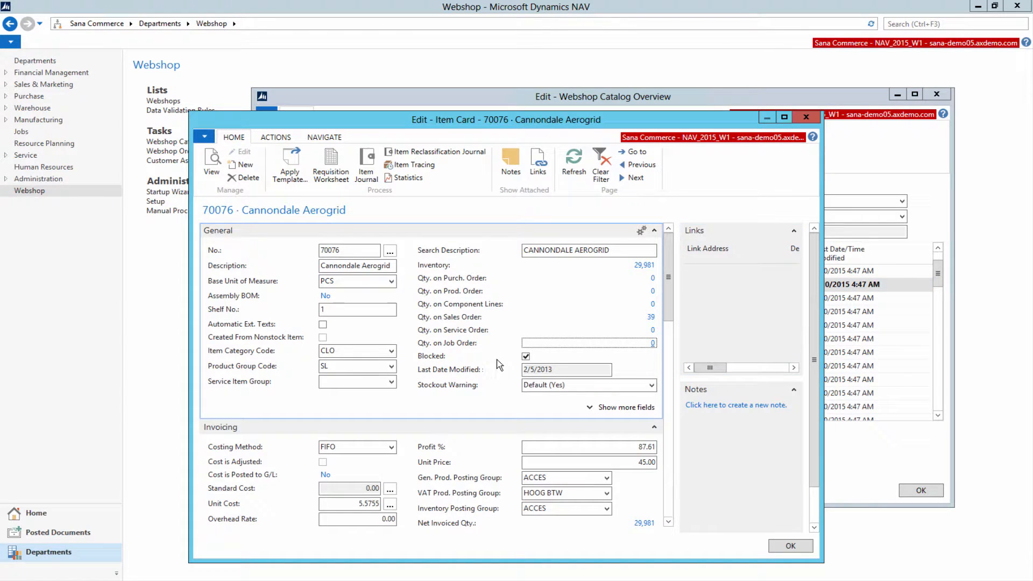
click(524, 356)
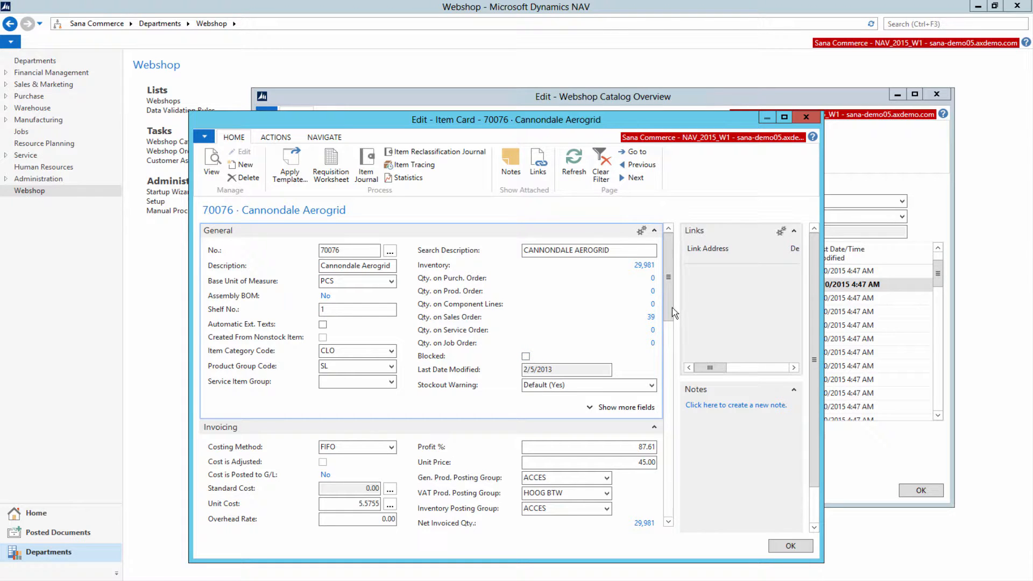
scroll(down, 3)
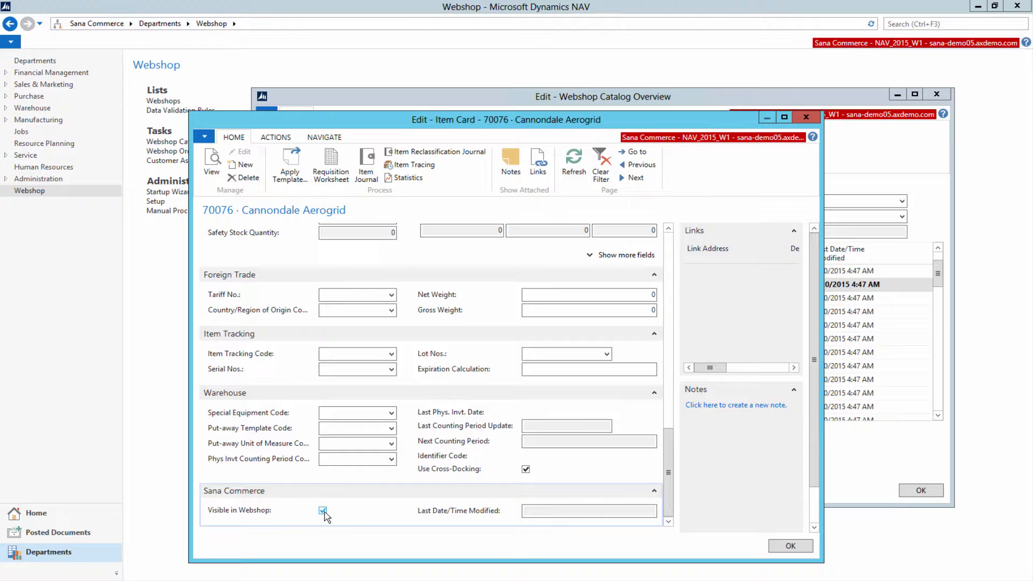
click(790, 545)
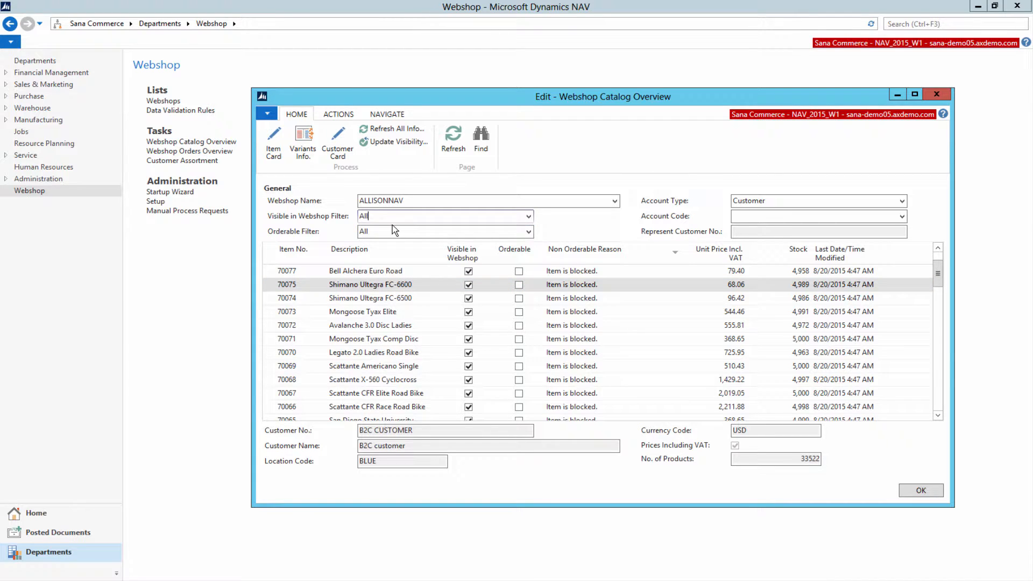
- Review the Visible in Webshop and Orderable filters, leaving both at All
click(527, 216)
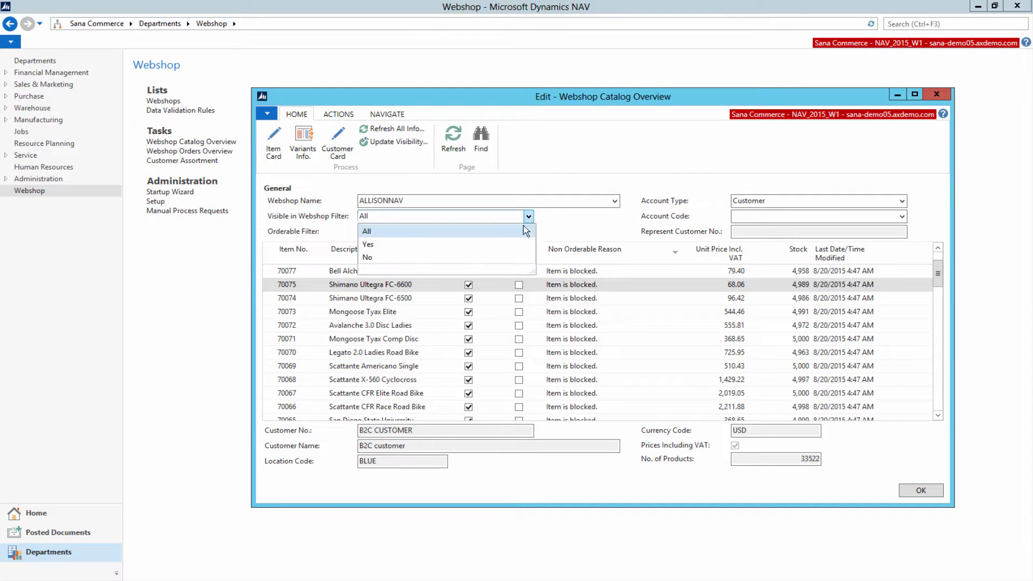
click(366, 230)
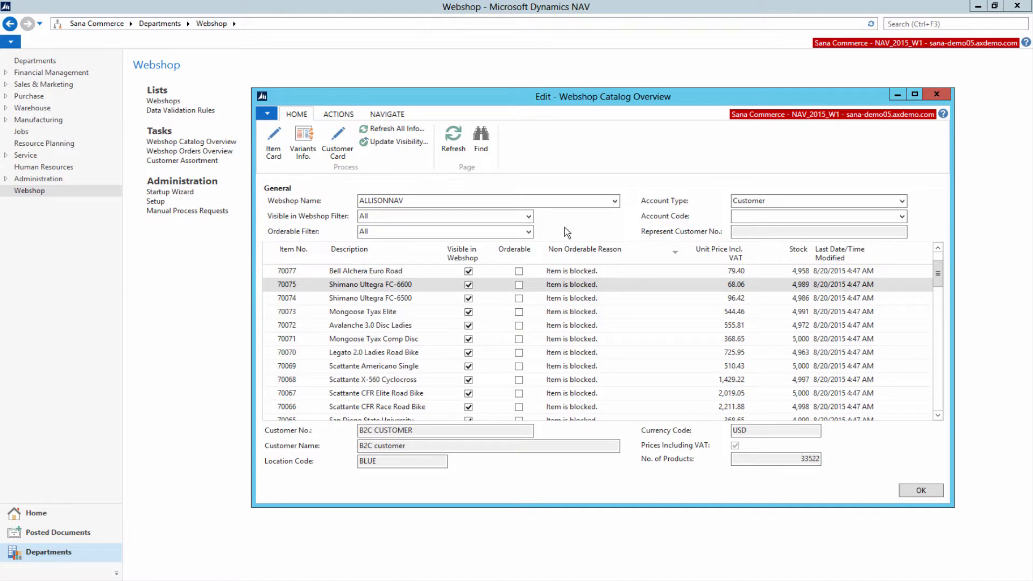
click(528, 231)
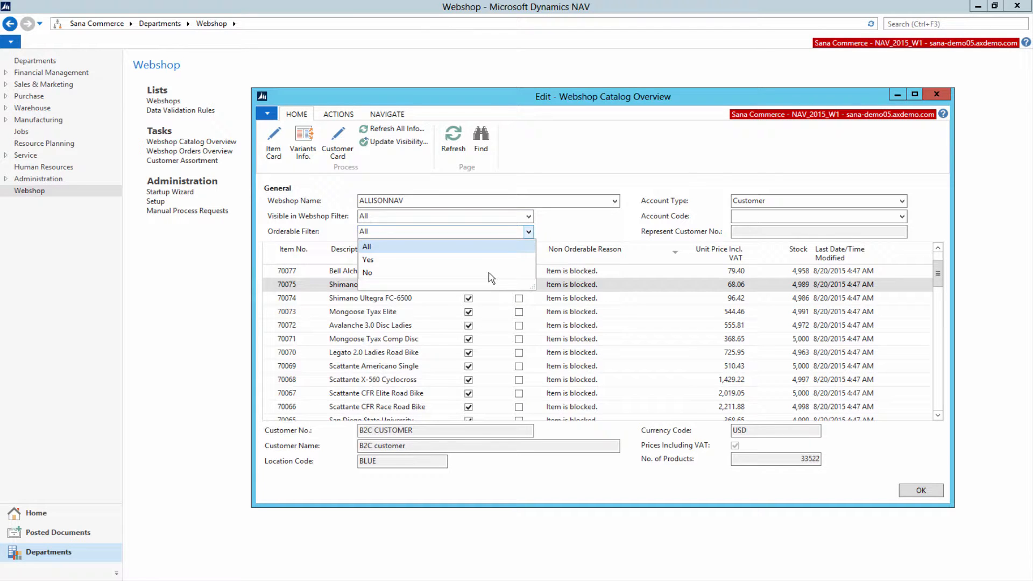
click(366, 246)
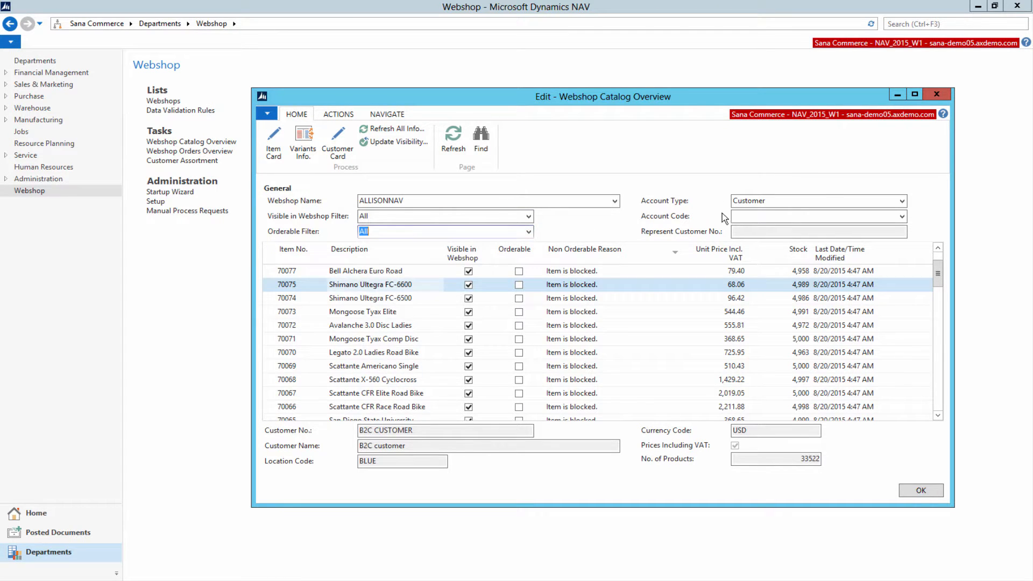
- Keep Customer as the account type and look up customers for the account code
click(901, 200)
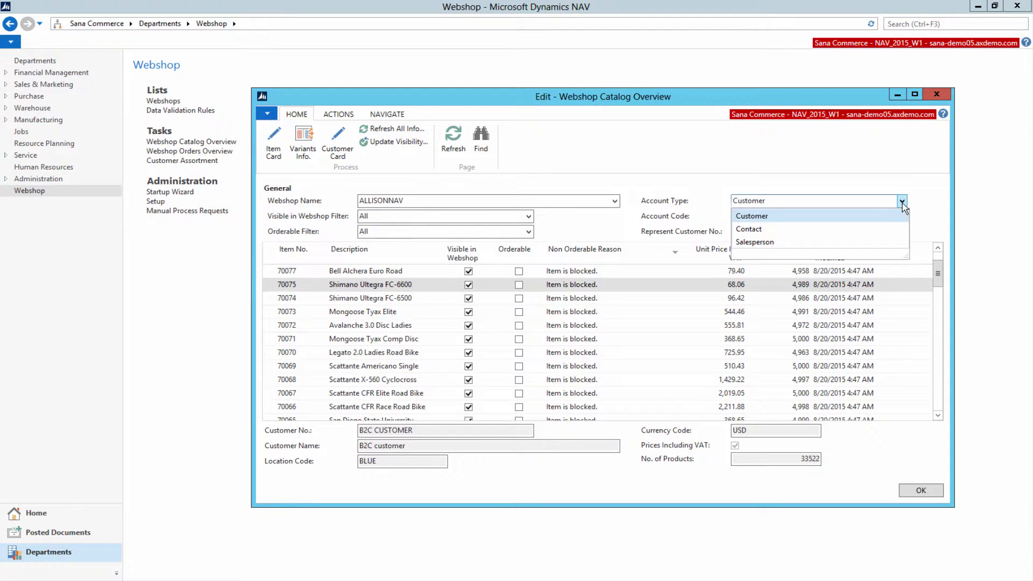
click(751, 215)
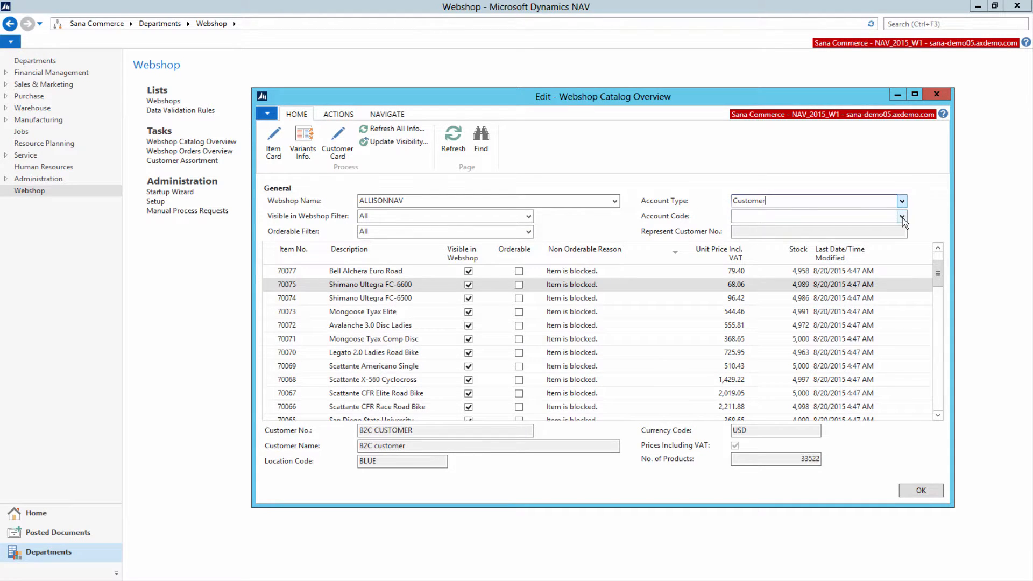
click(901, 217)
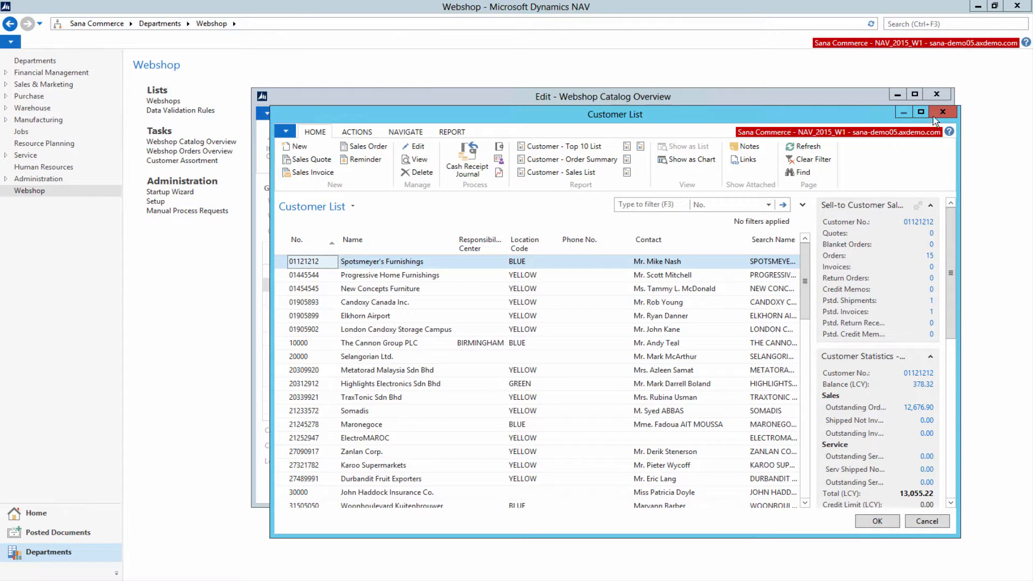
- Close the Customer List without choosing an account code
click(945, 113)
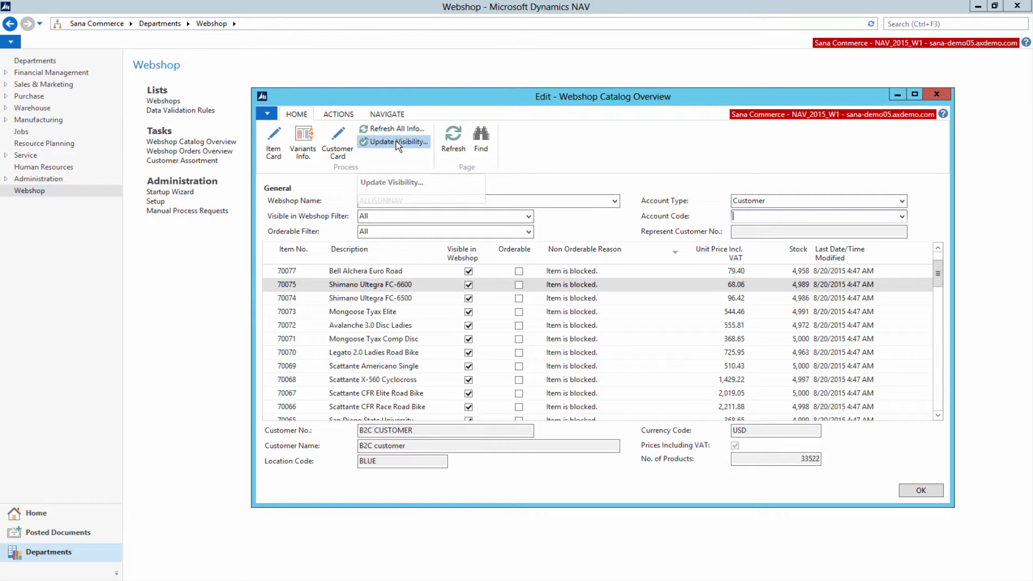
- In Updating Visibility in Webshop, set BOM Component Visible in Webshop to No and edit the Item No. range 10712..10715
click(391, 142)
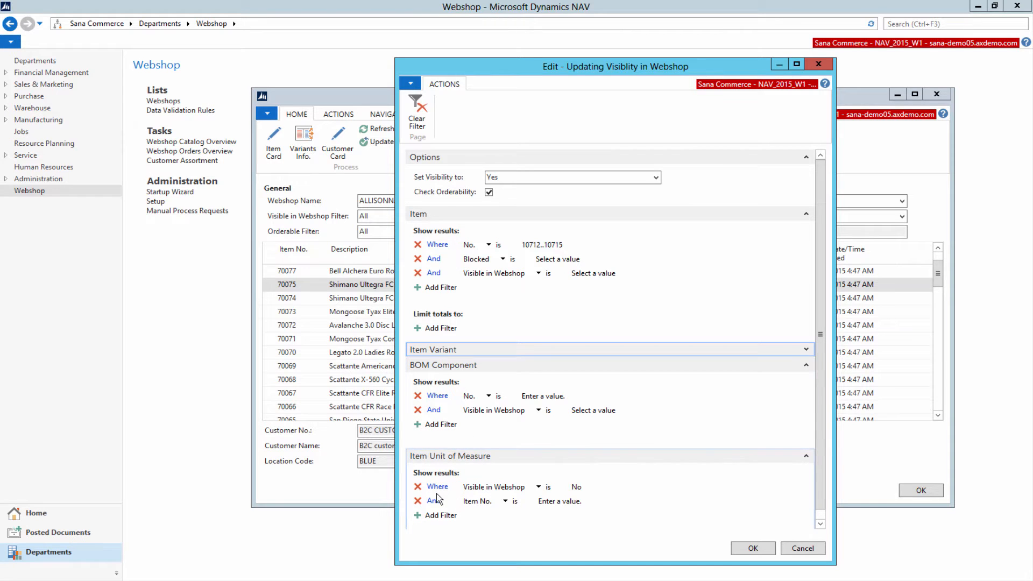
mouse_move(432, 504)
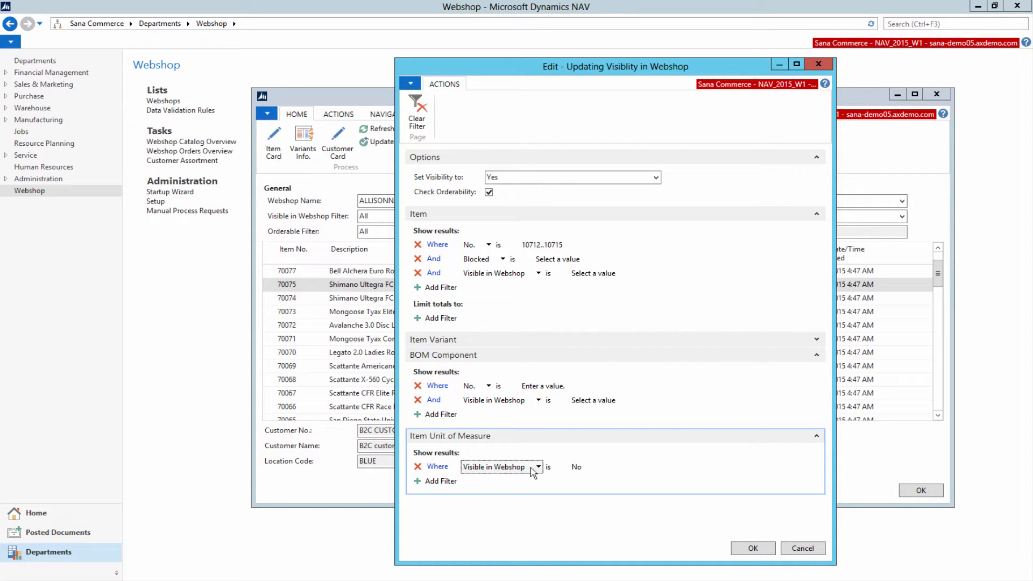
click(576, 467)
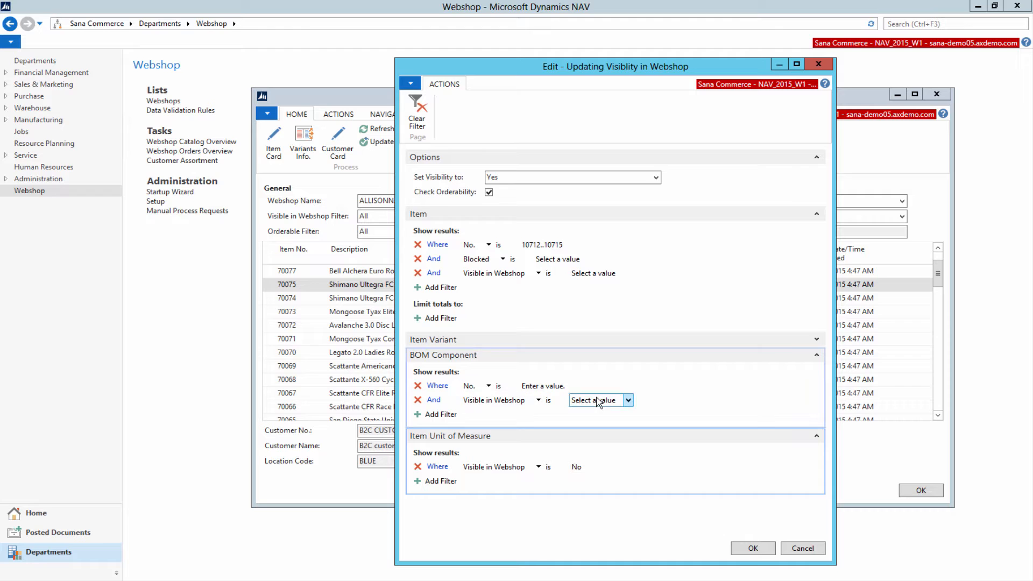
click(628, 400)
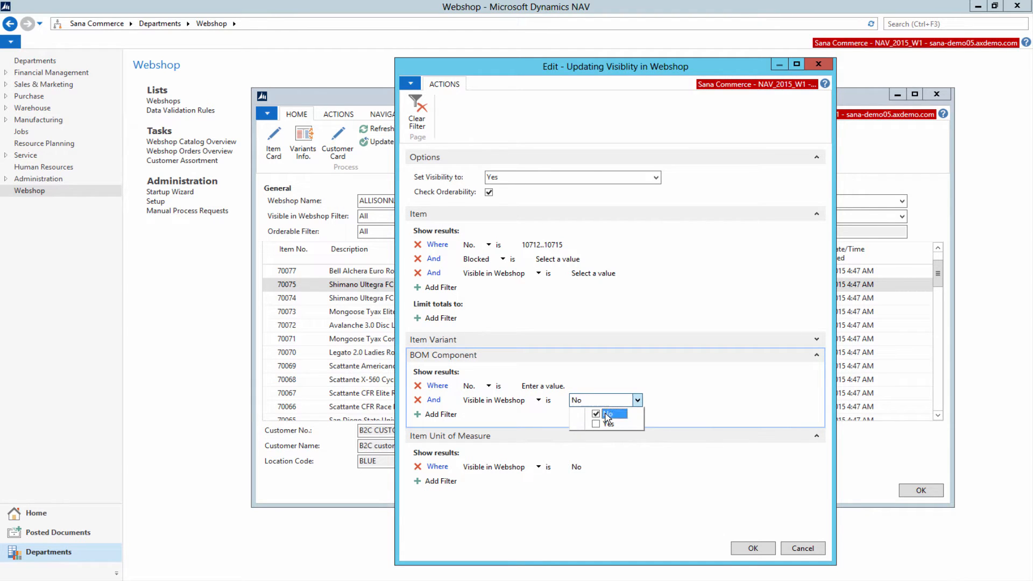
click(608, 413)
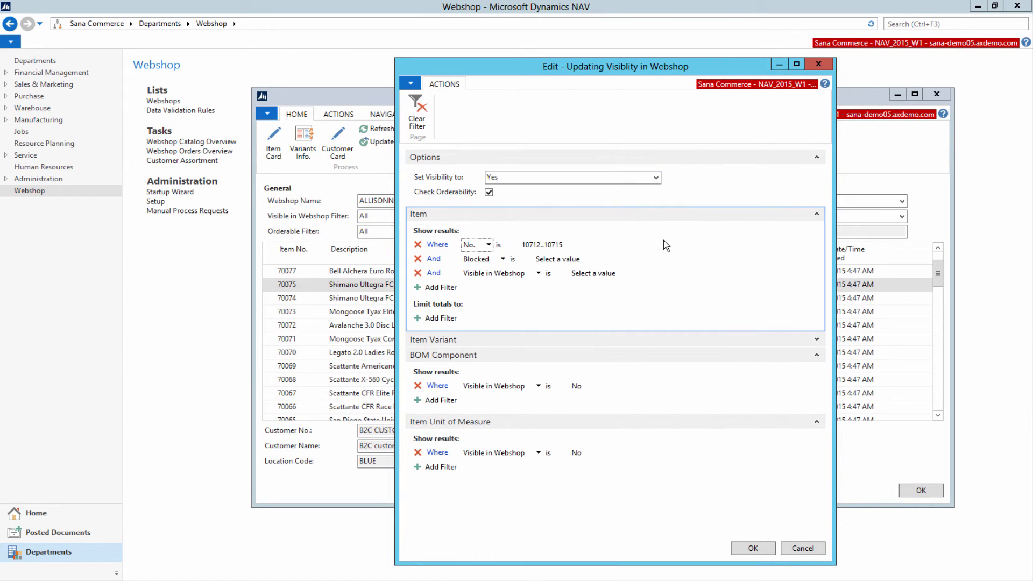
click(541, 245)
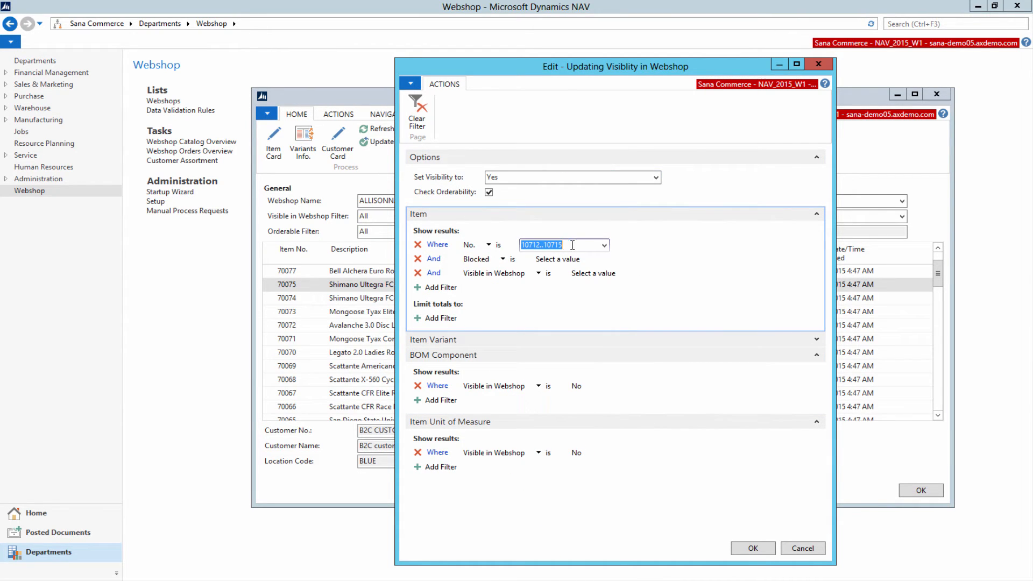